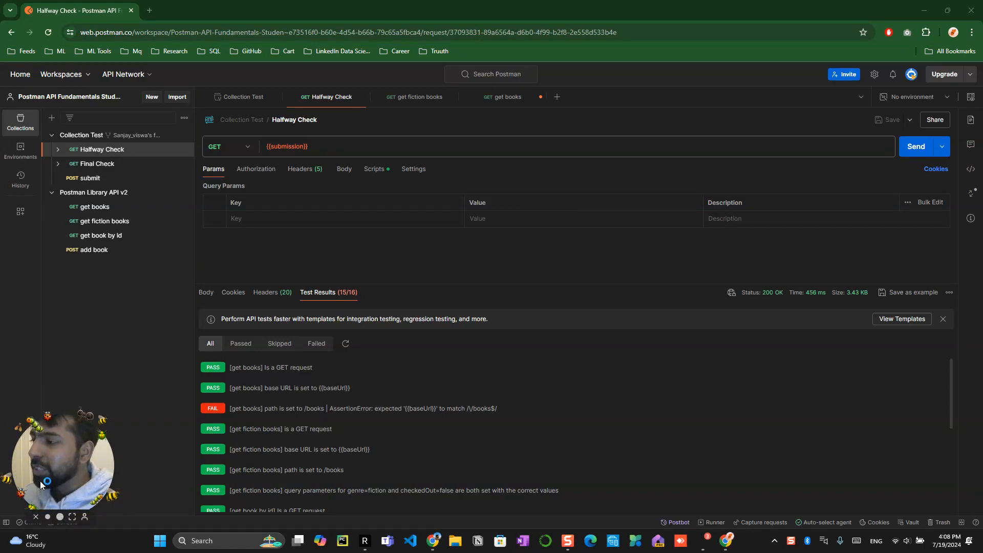
{"action": "mouse_move", "coordinate": [422, 431]}
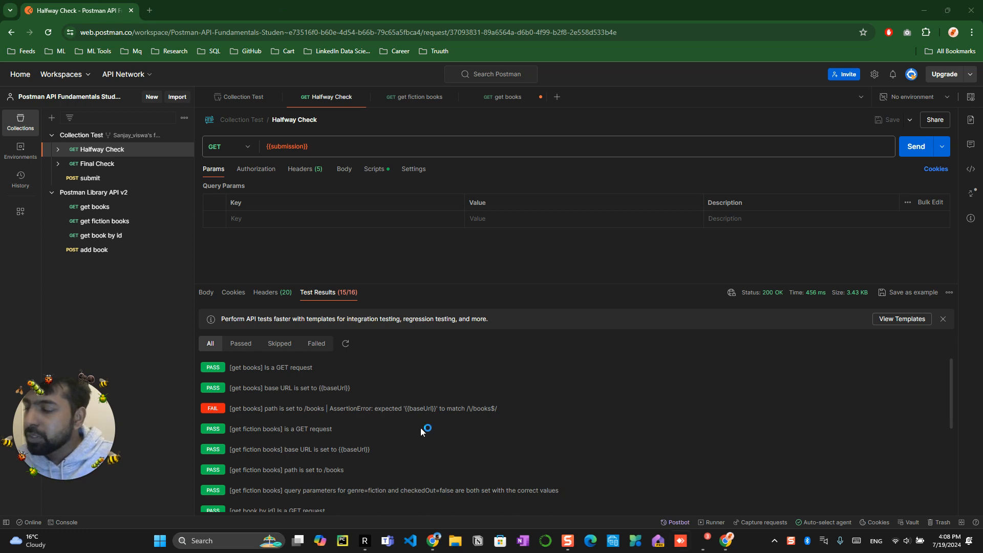
{"action": "mouse_move", "coordinate": [278, 409]}
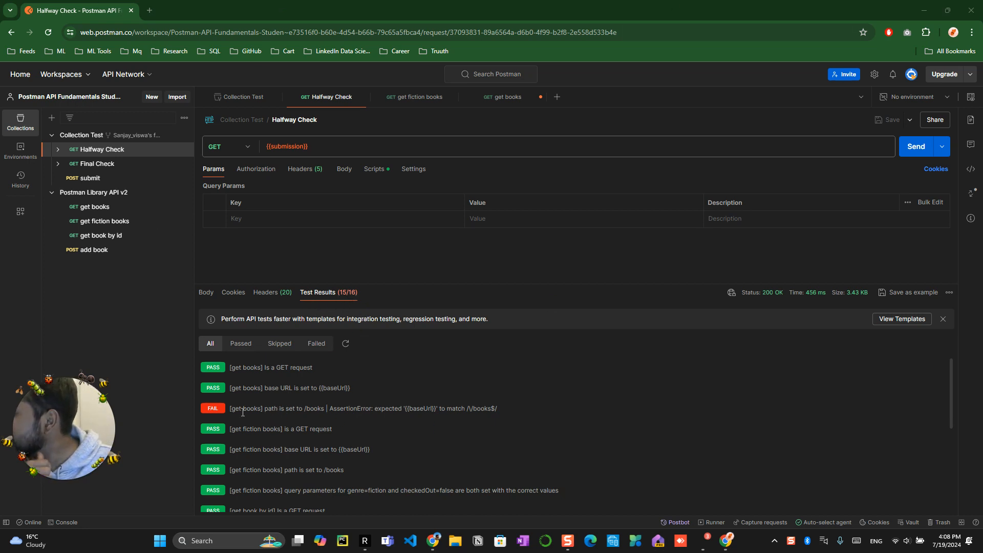
{"action": "mouse_move", "coordinate": [93, 250]}
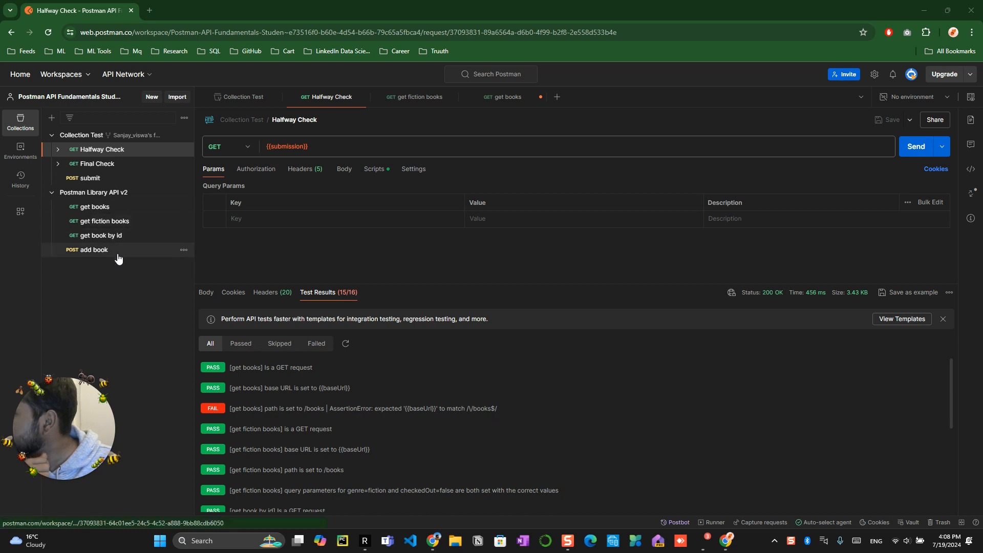
{"action": "mouse_move", "coordinate": [94, 195]}
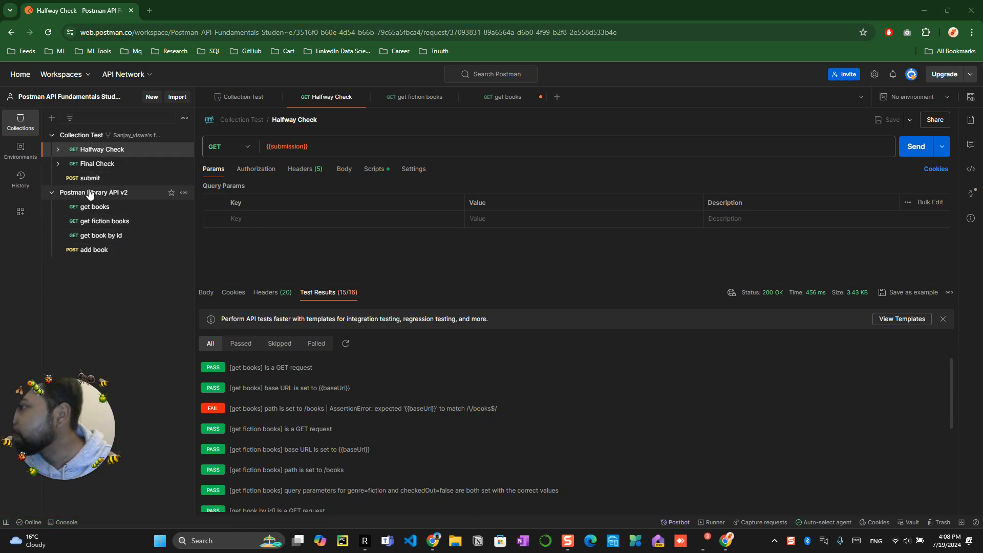
{"action": "mouse_move", "coordinate": [176, 248]}
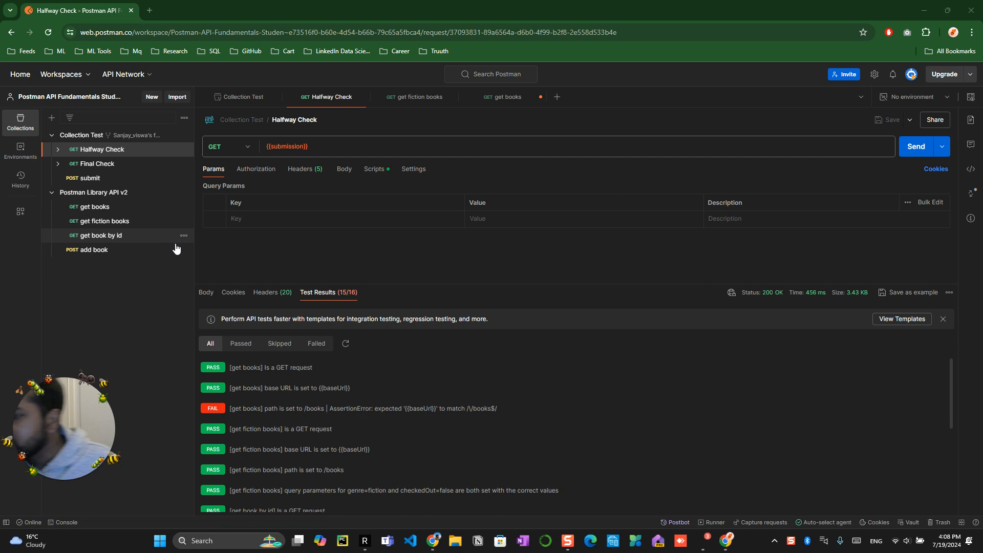
{"action": "mouse_move", "coordinate": [476, 412]}
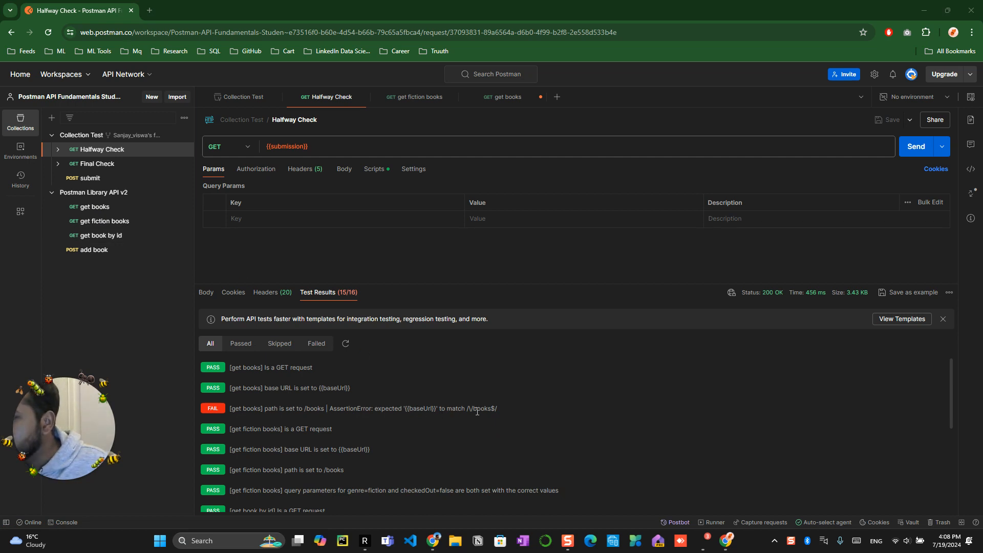
{"action": "mouse_move", "coordinate": [90, 210]}
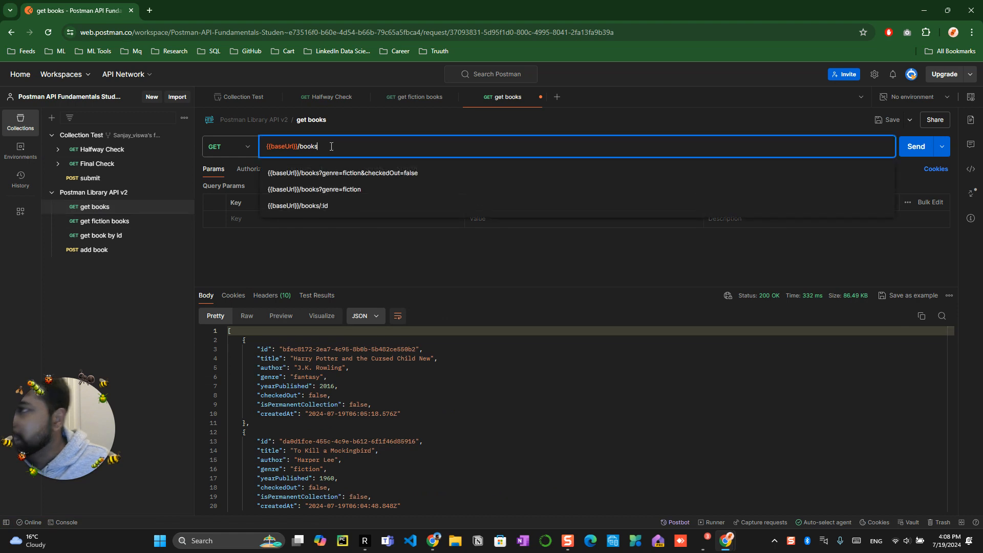
Resend get books with URL {{baseUrl}}/books, then switch back to the Halfway Check request
{"action": "key", "text": "Backspace"}
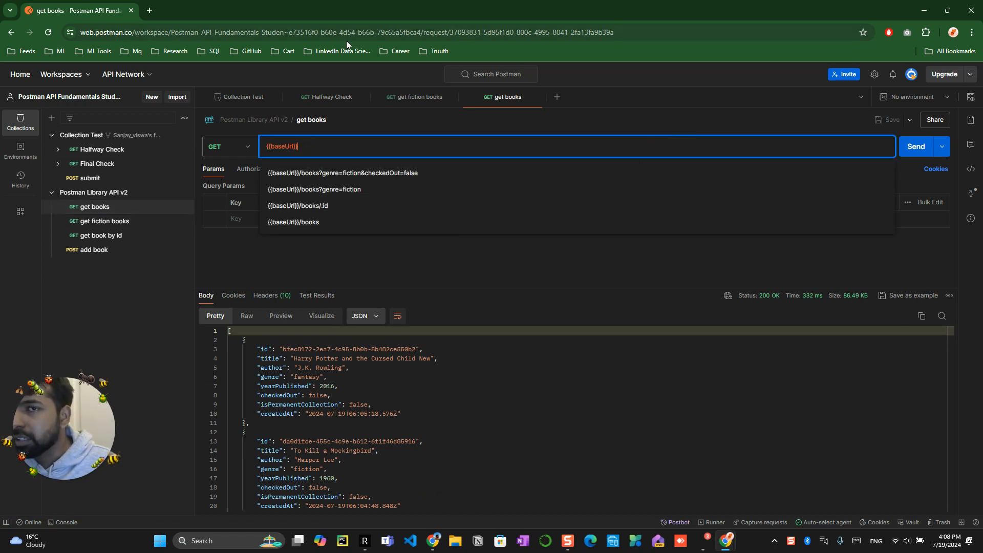
{"action": "mouse_move", "coordinate": [389, 130]}
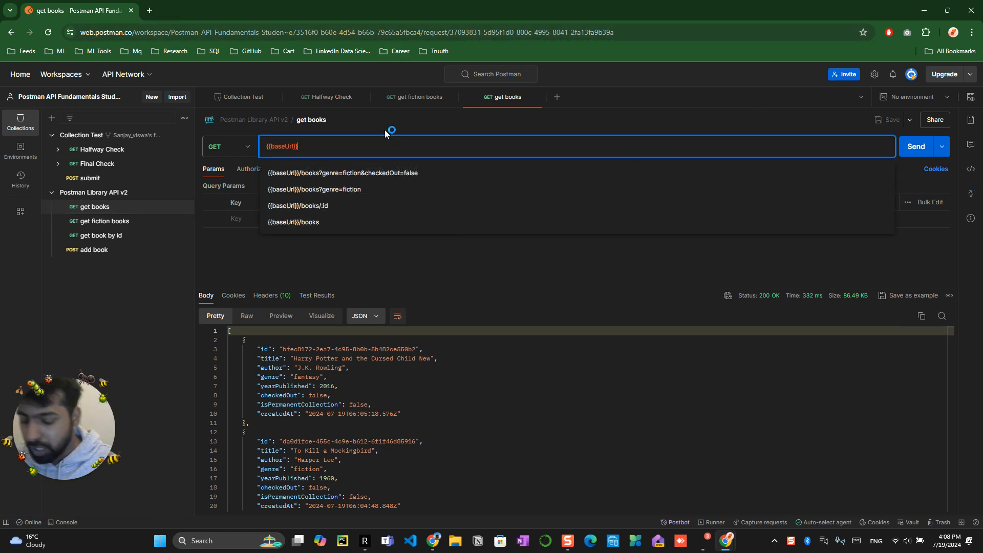
{"action": "left_click", "coordinate": [293, 222]}
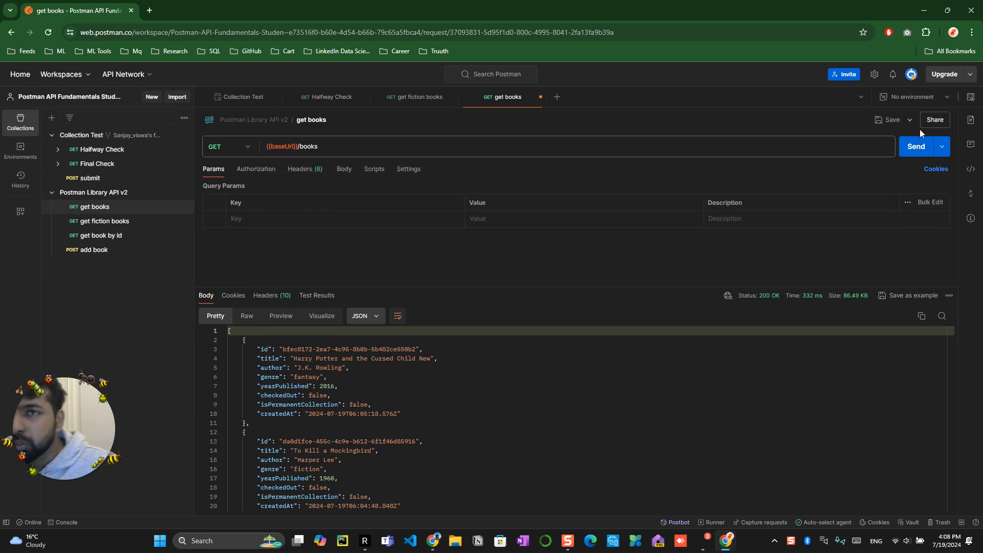
{"action": "left_click", "coordinate": [916, 146]}
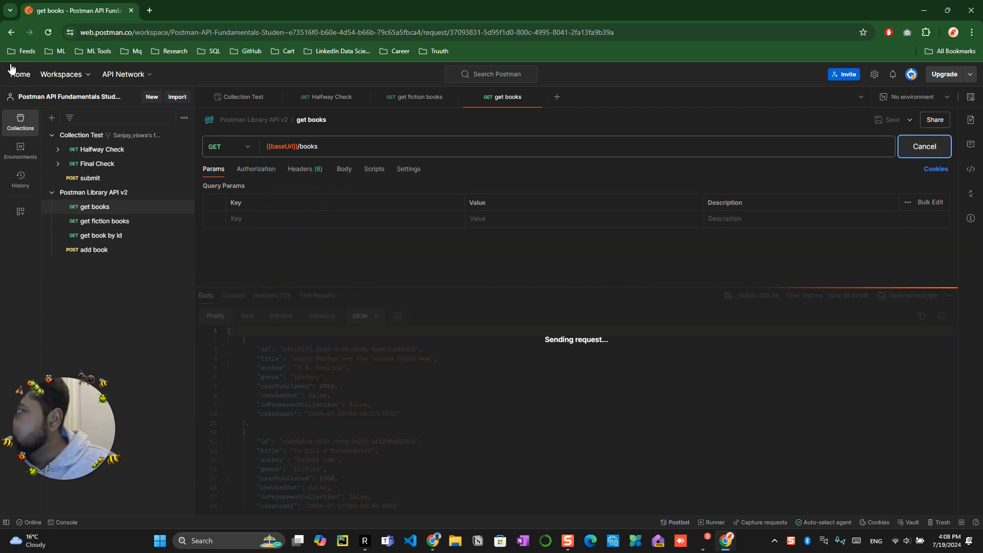
{"action": "left_click", "coordinate": [98, 150]}
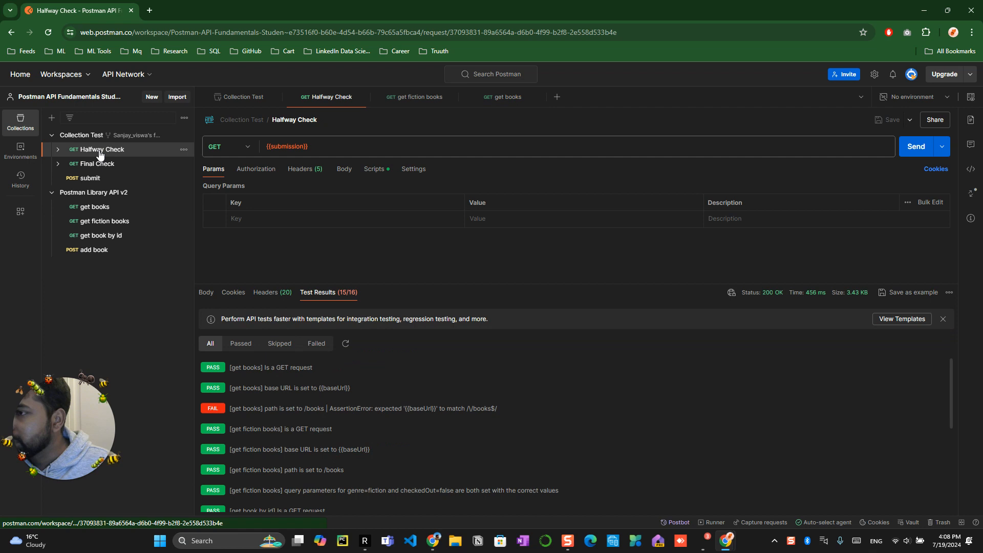
Send Halfway Check and review the Test Results showing 16/16 passing, including get book by id
{"action": "left_click", "coordinate": [916, 146]}
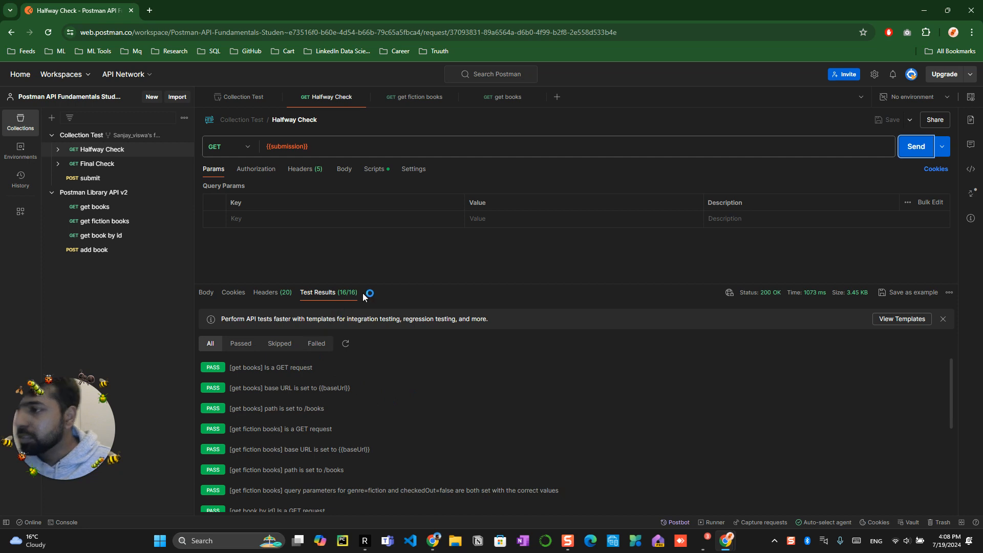
{"action": "scroll", "scroll_direction": "down", "scroll_amount": 3}
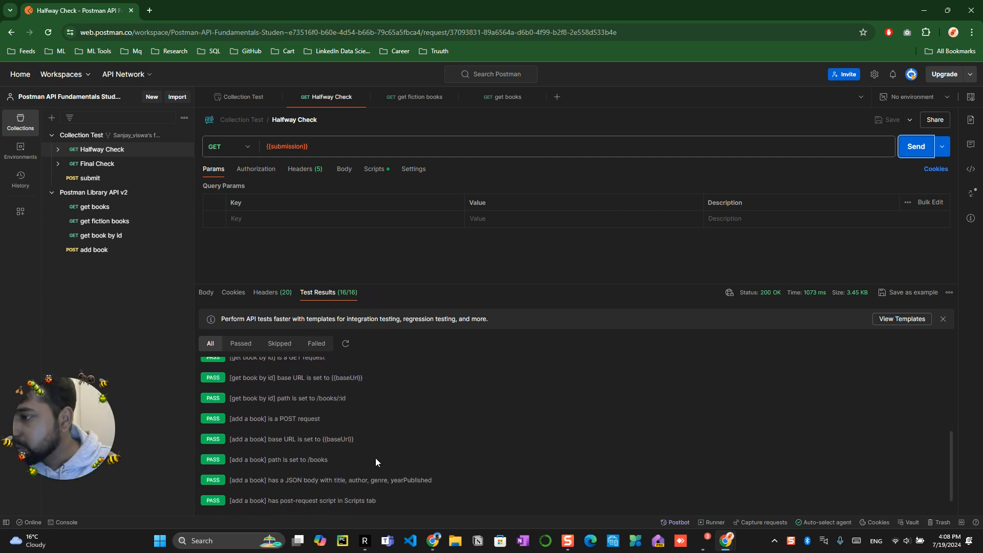
{"action": "scroll", "scroll_direction": "down", "scroll_amount": 3}
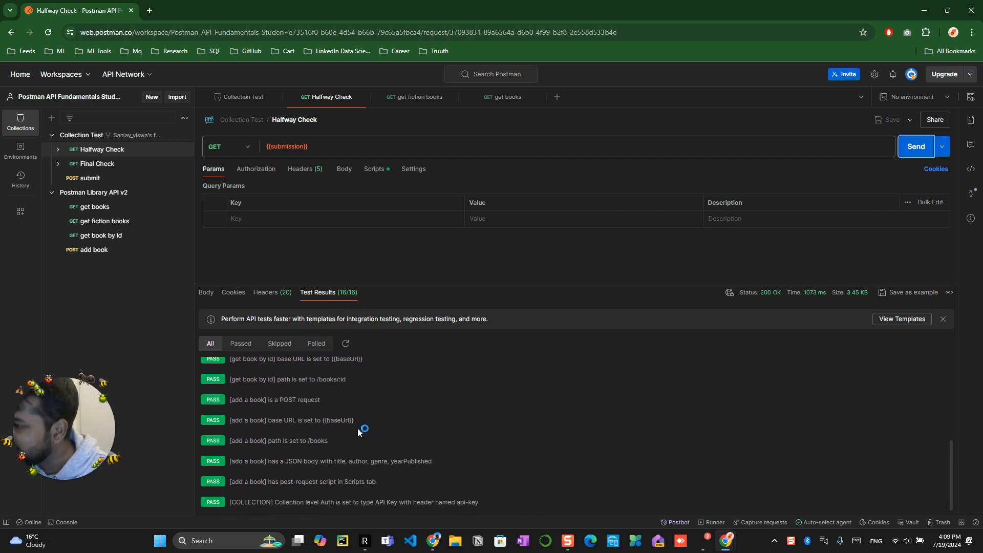
{"action": "mouse_move", "coordinate": [258, 391]}
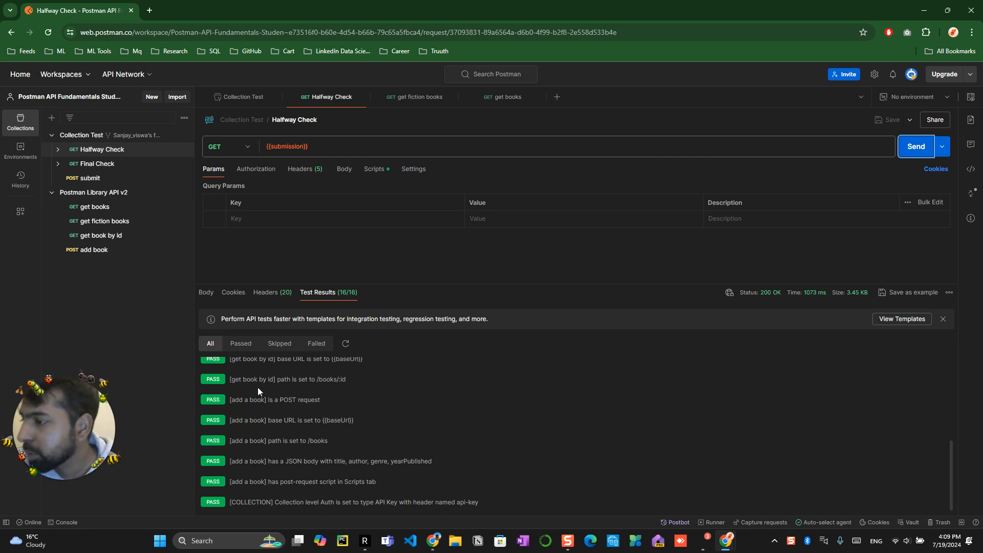
{"action": "double_click", "coordinate": [251, 381]}
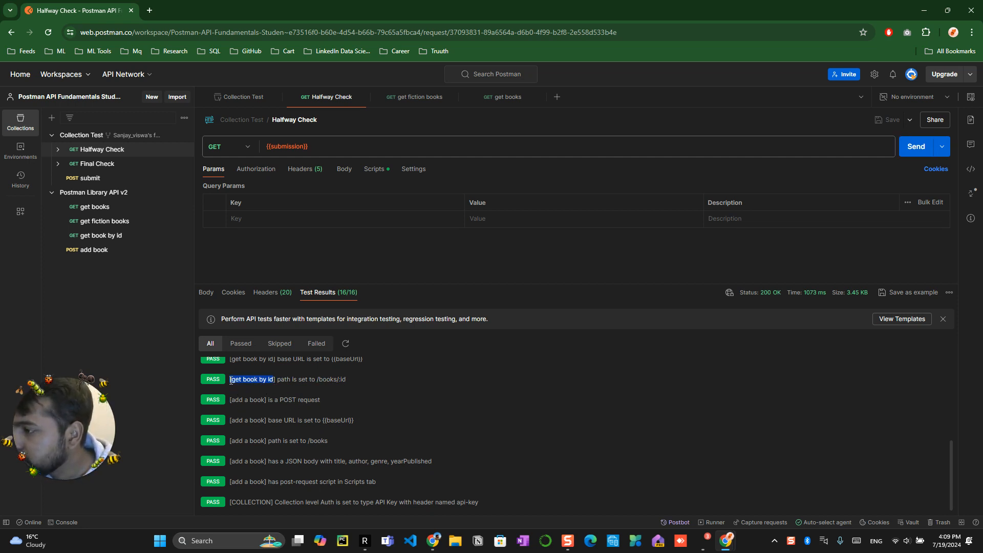
{"action": "mouse_move", "coordinate": [113, 225]}
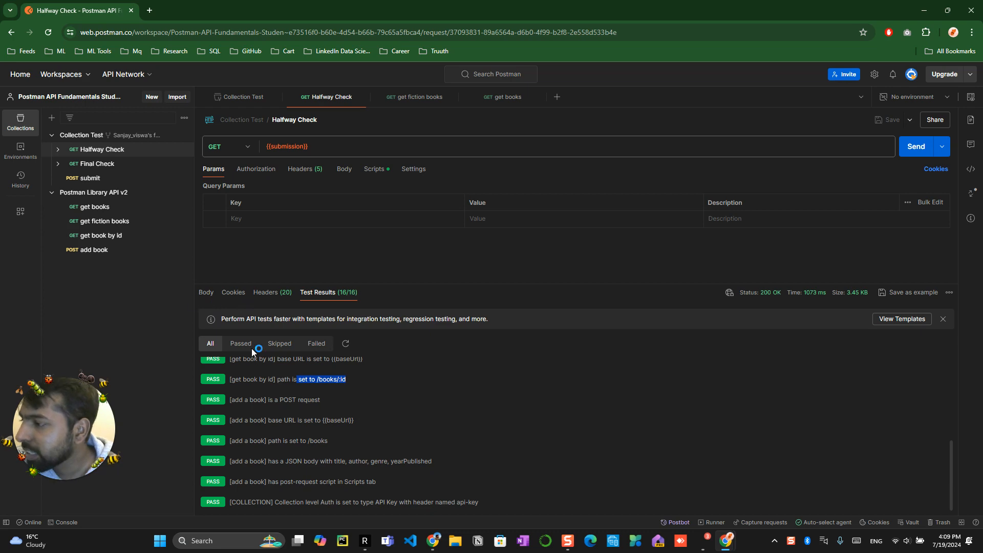
{"action": "scroll", "scroll_direction": "up", "scroll_amount": 3}
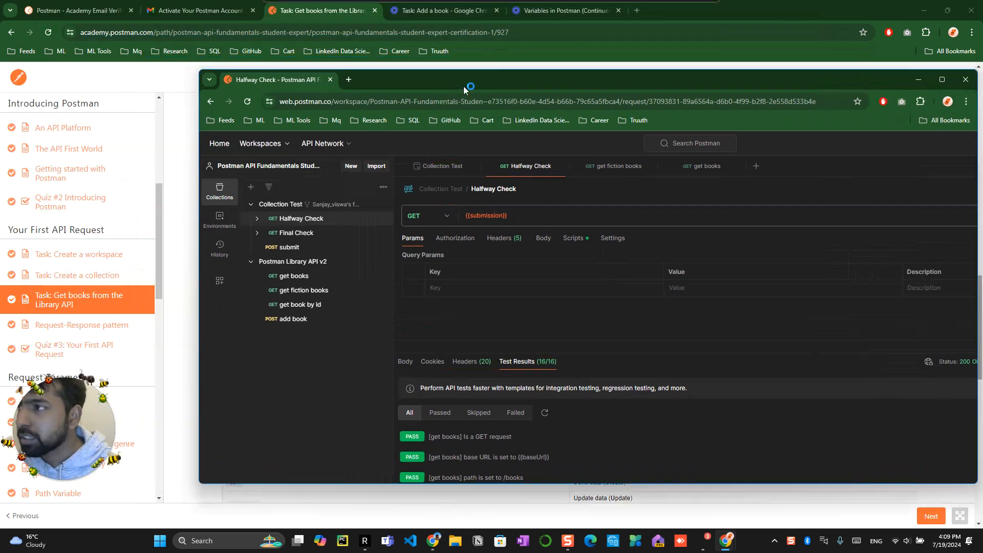
Return to the course tab and select the Halfway Test lesson in the sidebar
{"action": "left_click", "coordinate": [941, 80]}
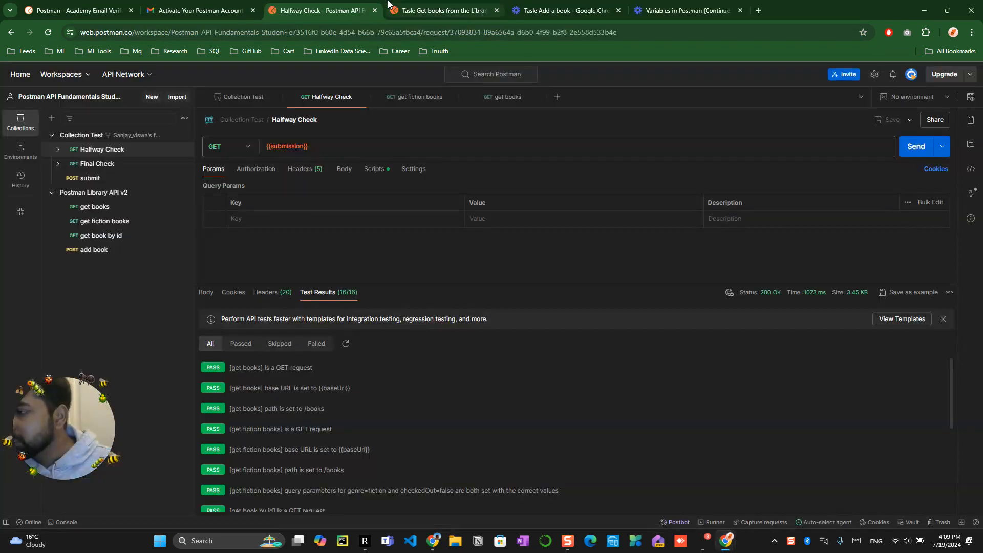
{"action": "left_click", "coordinate": [440, 10]}
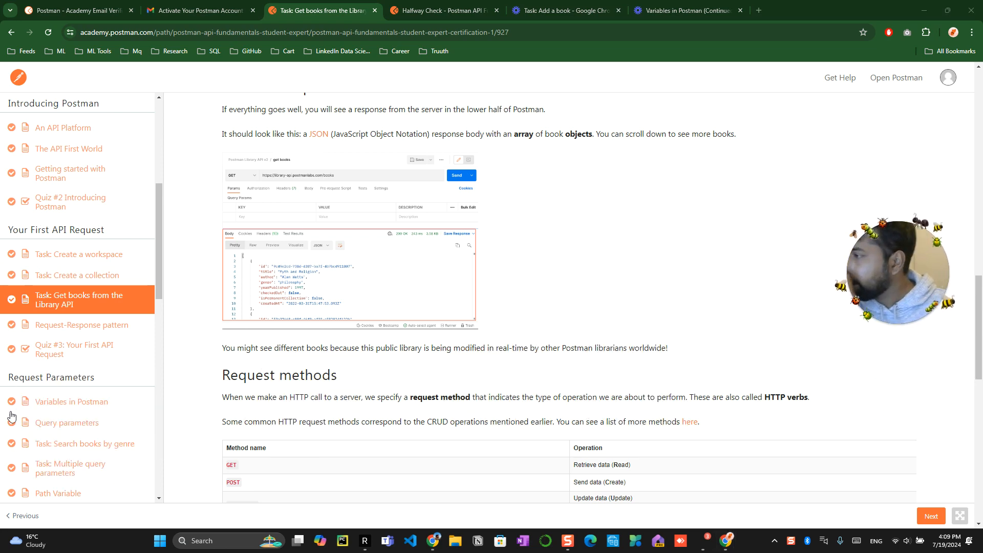
{"action": "scroll", "scroll_direction": "down", "scroll_amount": 3}
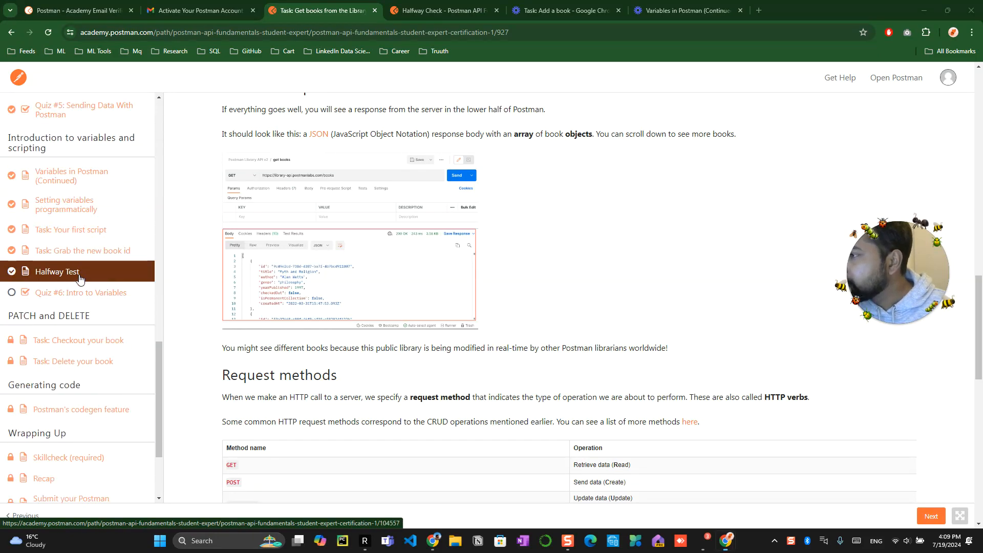
{"action": "left_click", "coordinate": [58, 271]}
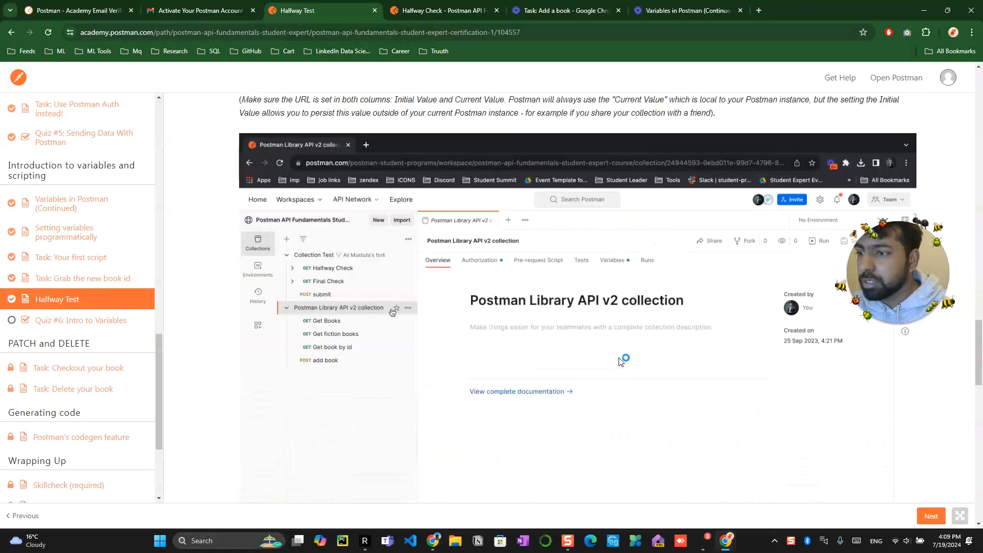
Advance from Halfway Test to the Quiz #6: Intro to Variables page
{"action": "scroll", "scroll_direction": "down", "scroll_amount": 3}
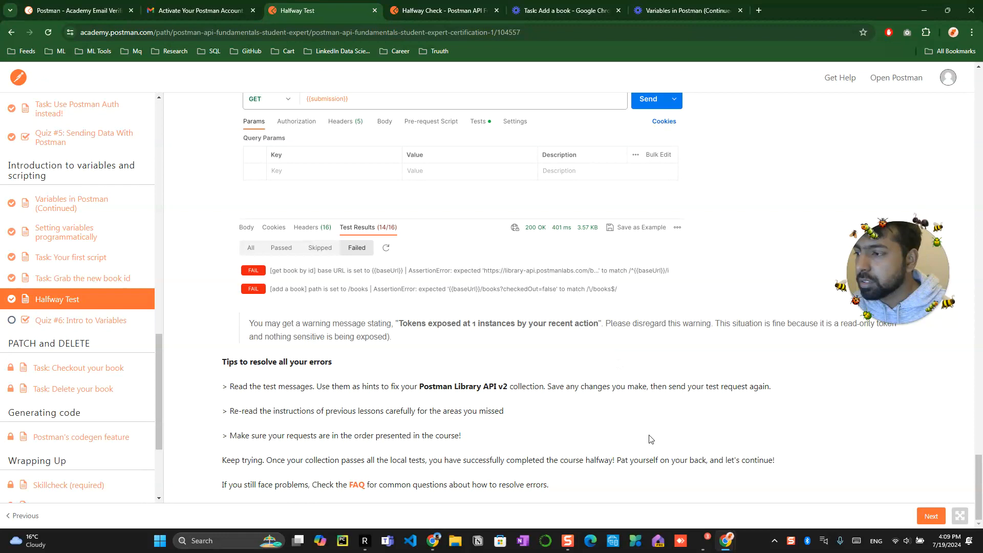
{"action": "left_click", "coordinate": [931, 515]}
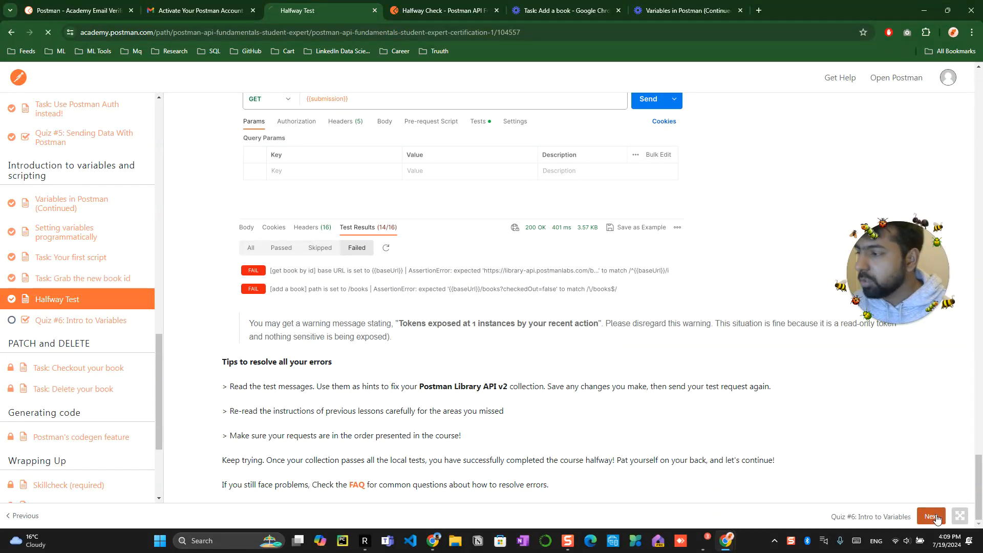
{"action": "left_click", "coordinate": [931, 516]}
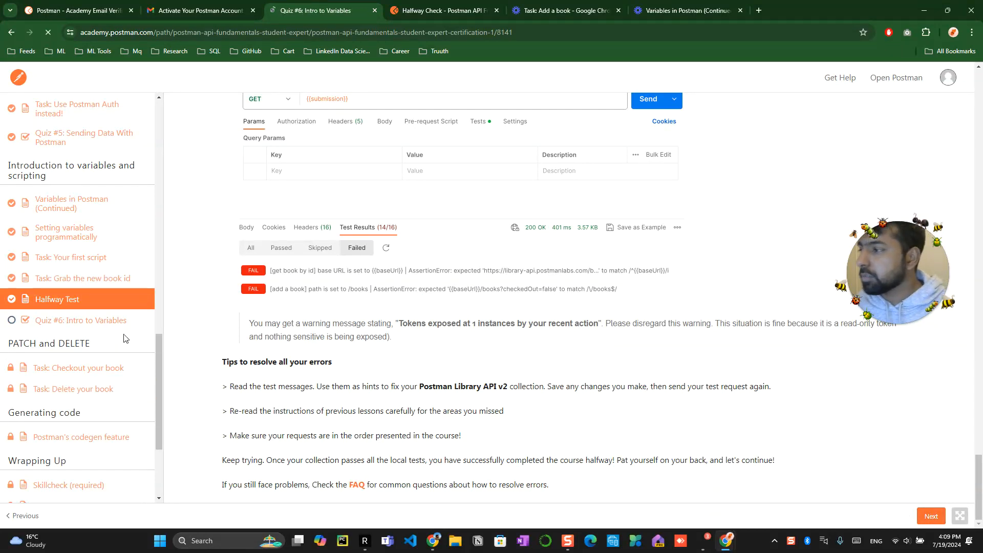
Submit Quiz #6 with the reusing-values and API-First World answers, scoring 0 of 1, and reveal the answers
{"action": "left_click", "coordinate": [83, 319]}
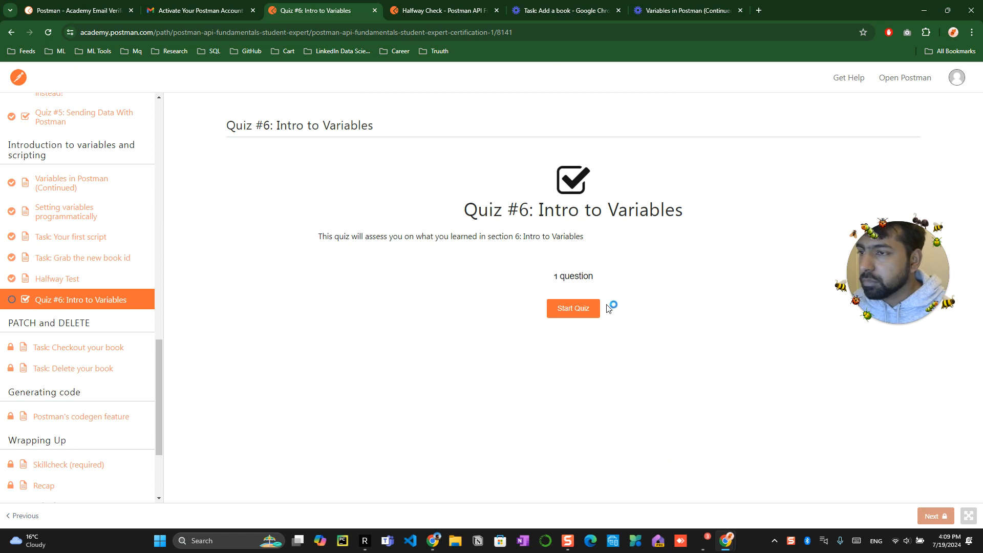
{"action": "left_click", "coordinate": [571, 309]}
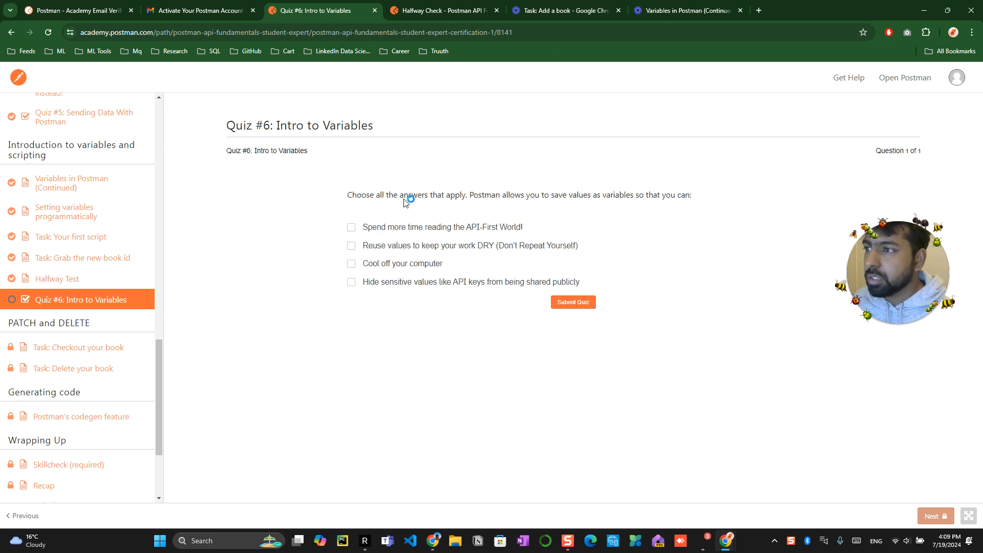
{"action": "mouse_move", "coordinate": [468, 204]}
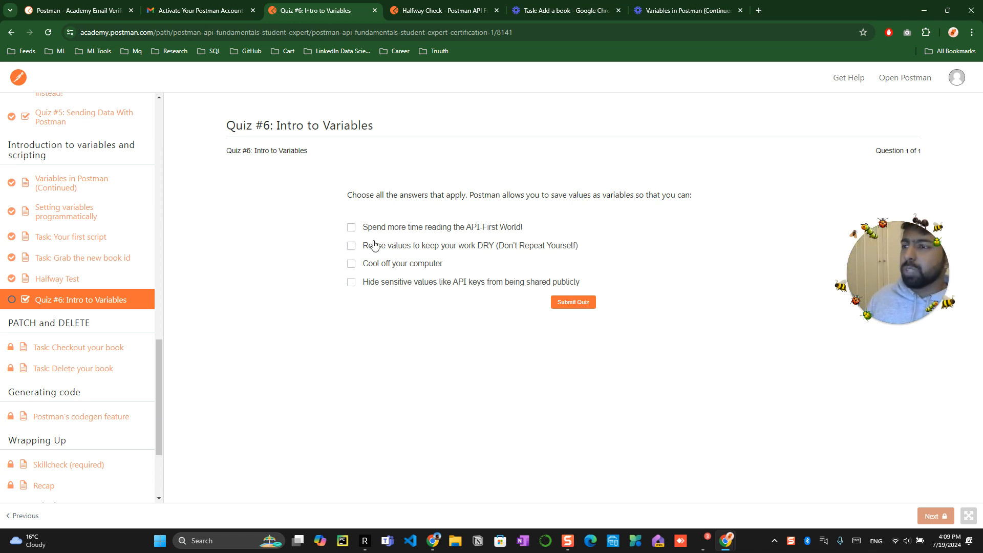
{"action": "left_click", "coordinate": [351, 245]}
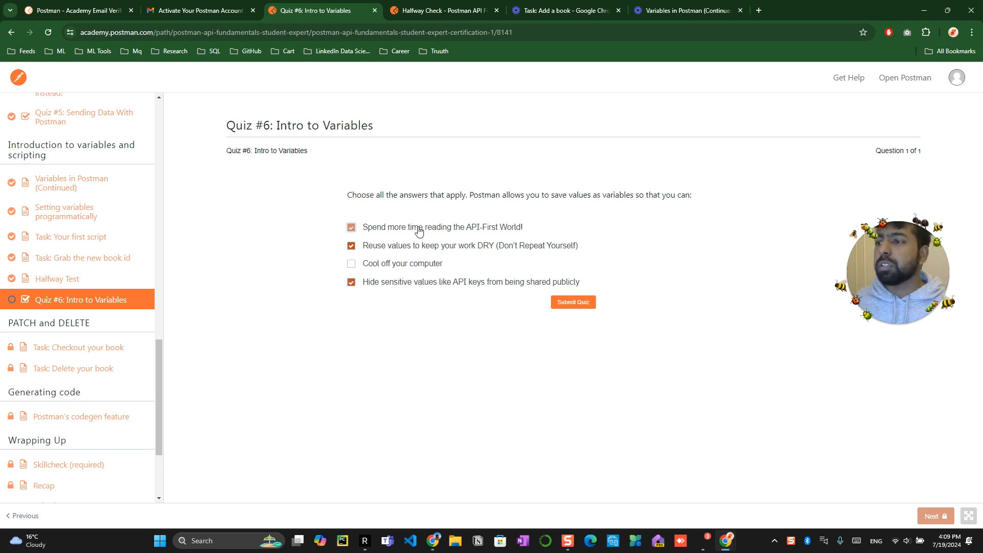
{"action": "left_click", "coordinate": [572, 301]}
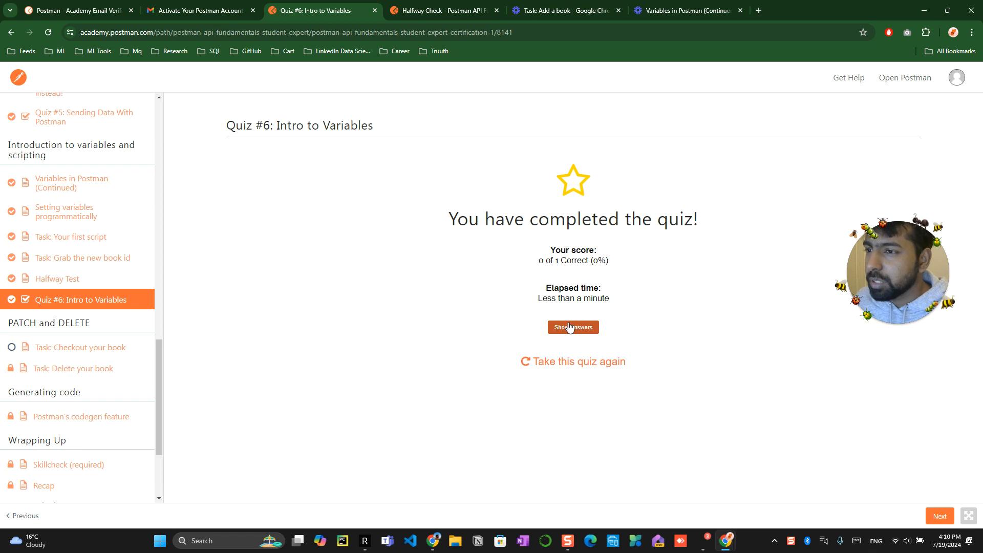
{"action": "left_click", "coordinate": [572, 327]}
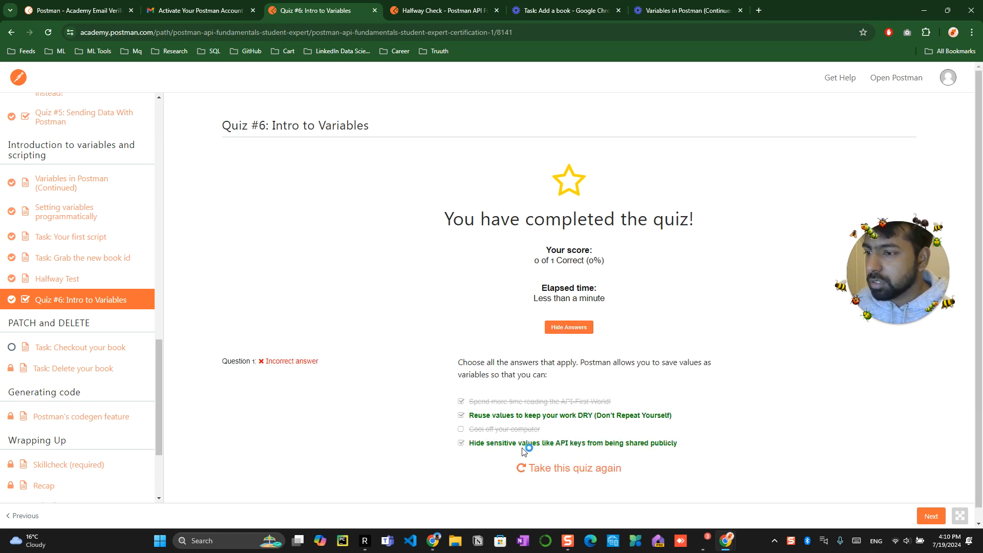
{"action": "mouse_move", "coordinate": [536, 471]}
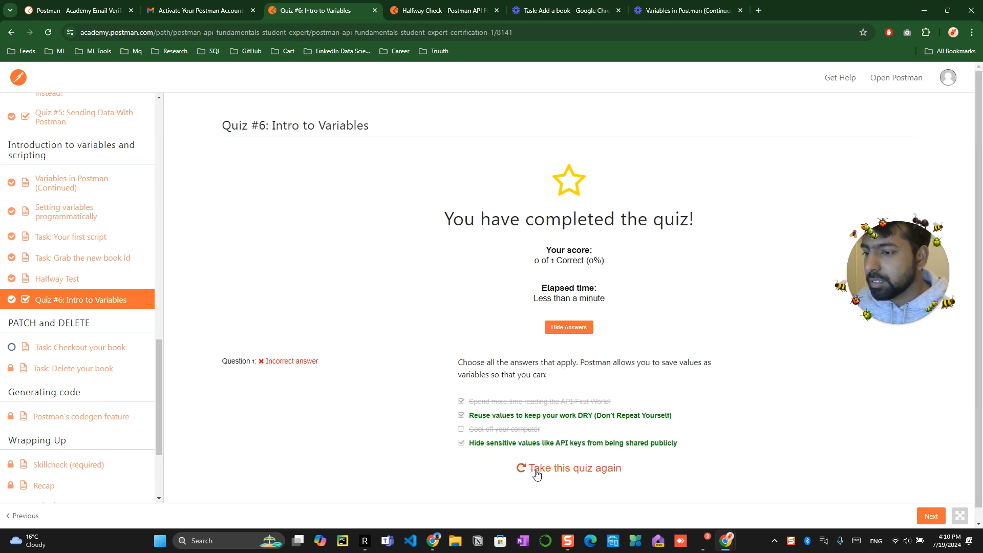
Retake Quiz #6 with the DRY and sensitive-values answers for 1 of 1, then continue to Checkout your book
{"action": "left_click", "coordinate": [568, 468]}
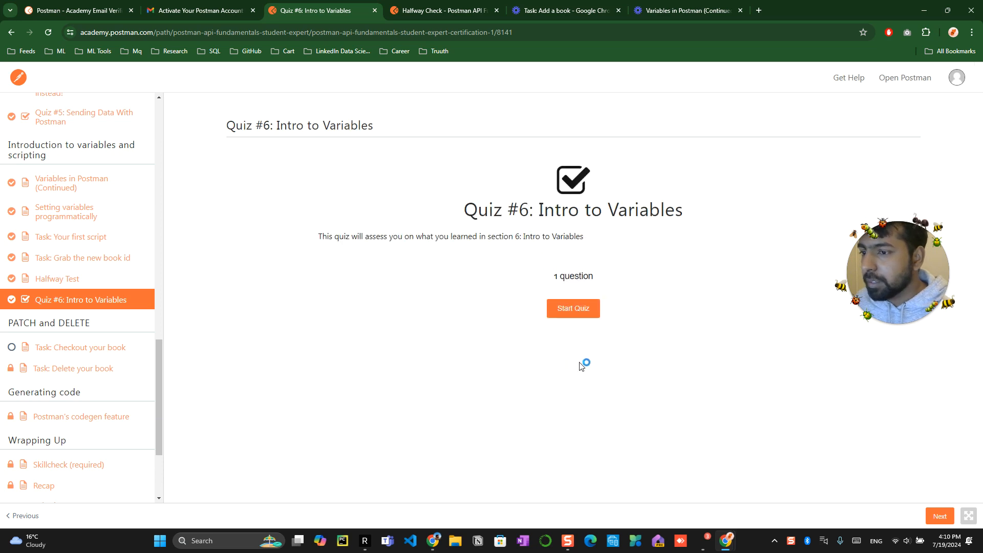
{"action": "left_click", "coordinate": [572, 308]}
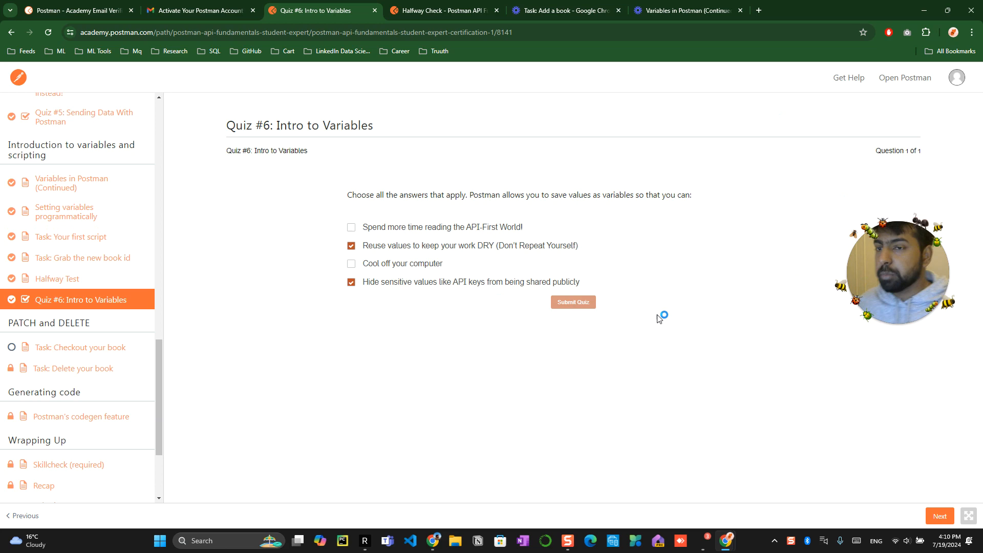
{"action": "left_click", "coordinate": [571, 301]}
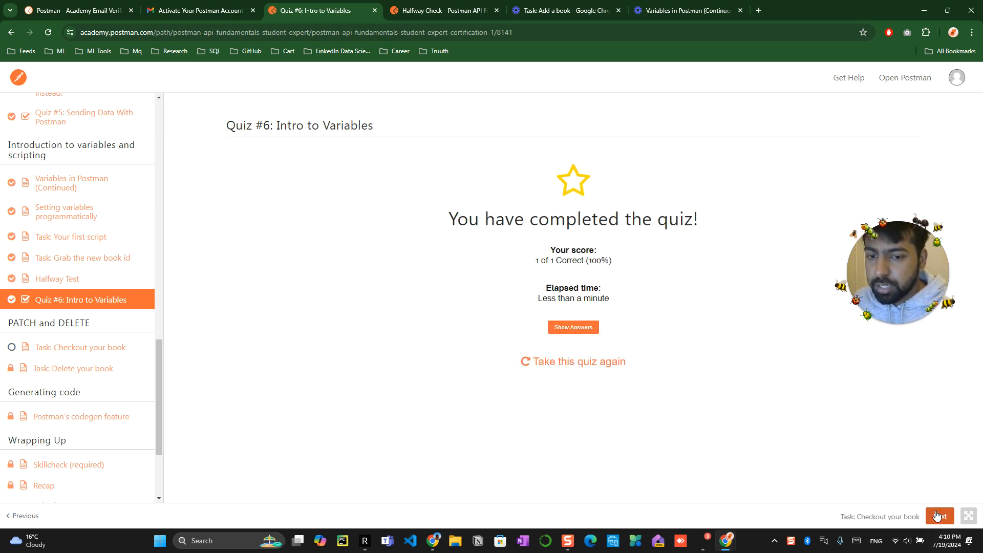
{"action": "left_click", "coordinate": [939, 516]}
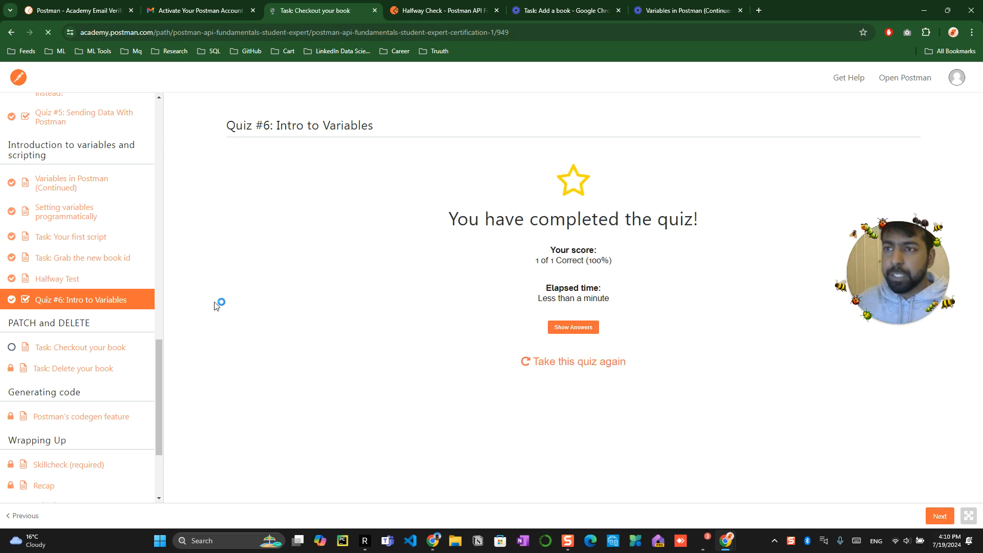